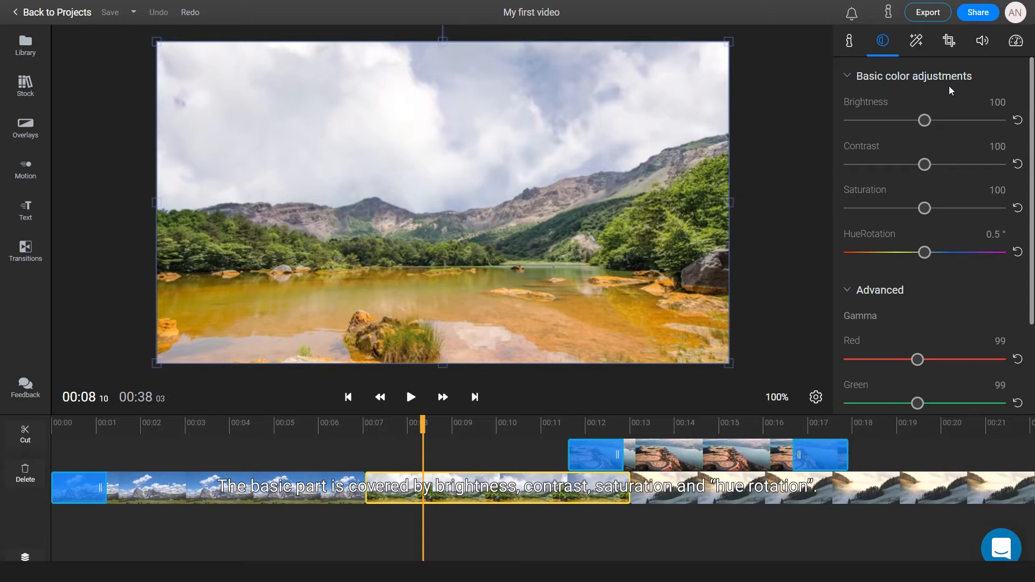
Lower the clip's Brightness to 90 after briefly nudging it upward
drag(924, 120, 936, 120)
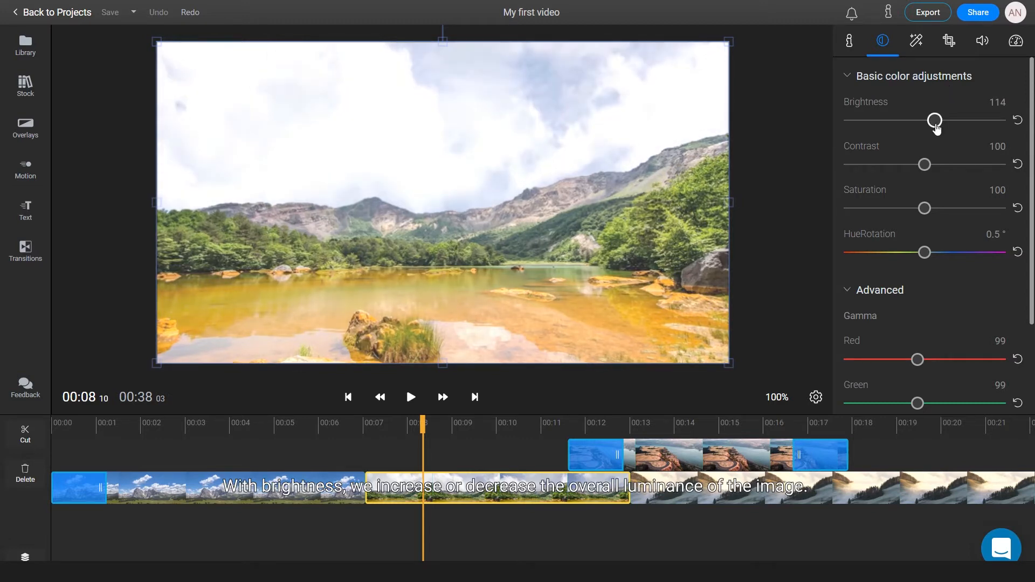
drag(937, 120, 918, 119)
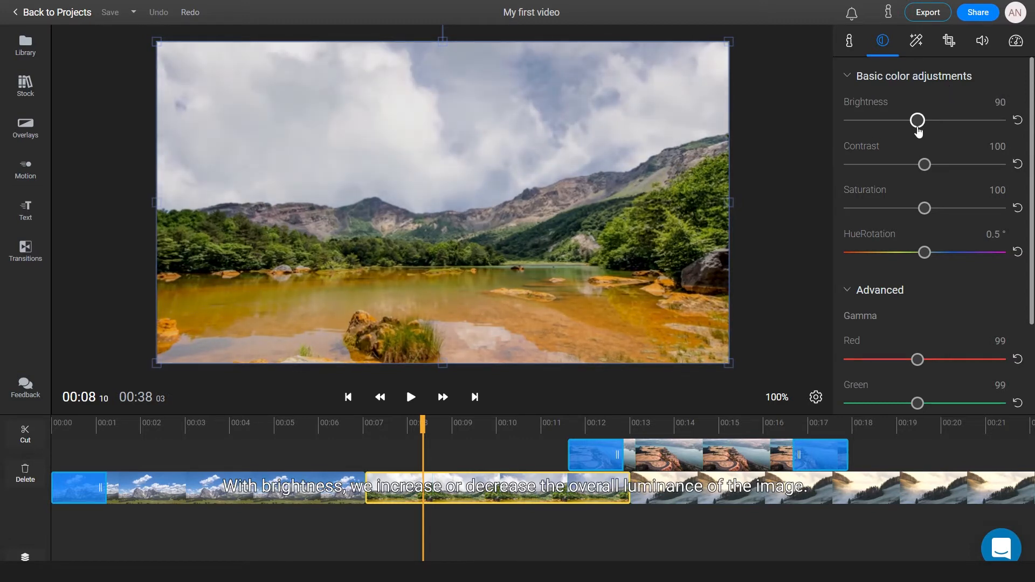
Set Contrast to 113 after trying flatter and punchier values
drag(924, 164, 903, 164)
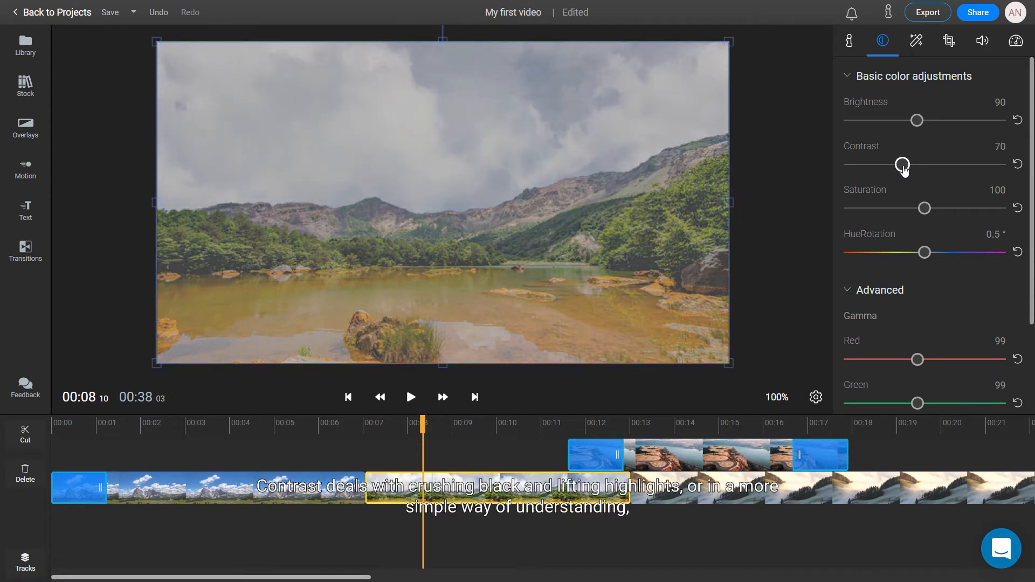
drag(904, 164, 937, 164)
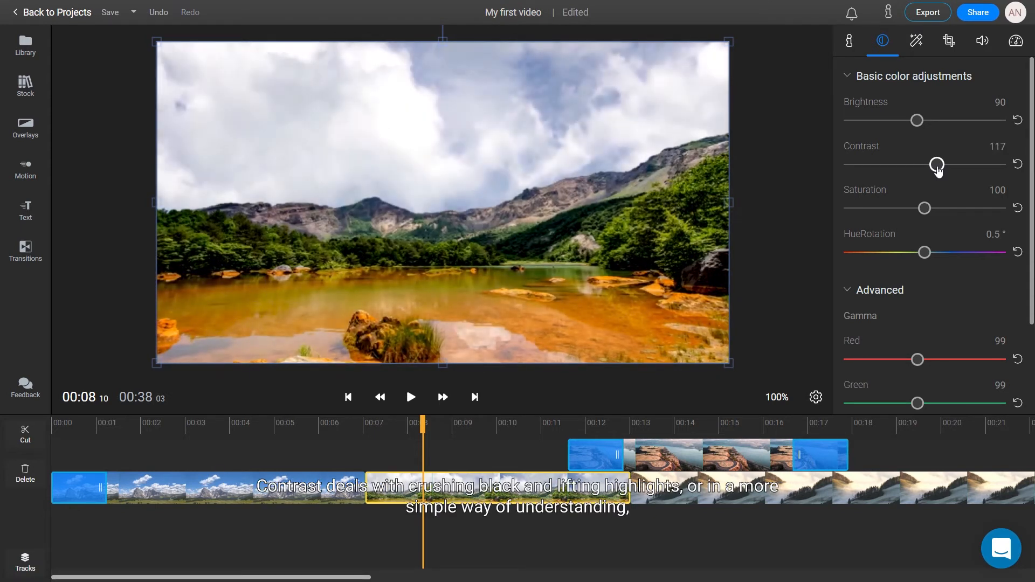
drag(937, 165, 934, 165)
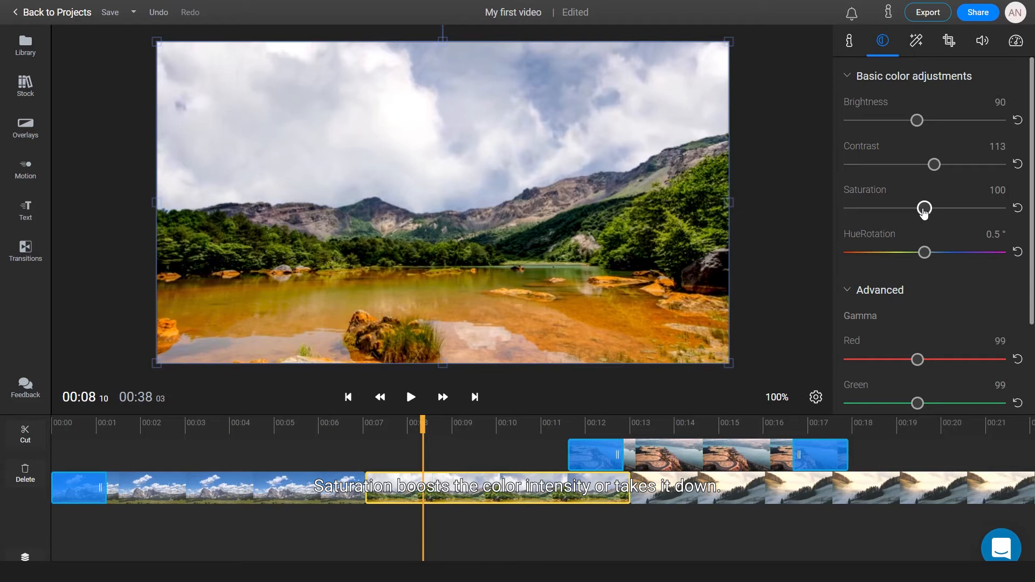
Raise Saturation to 150 for much more vivid colours
drag(924, 208, 871, 208)
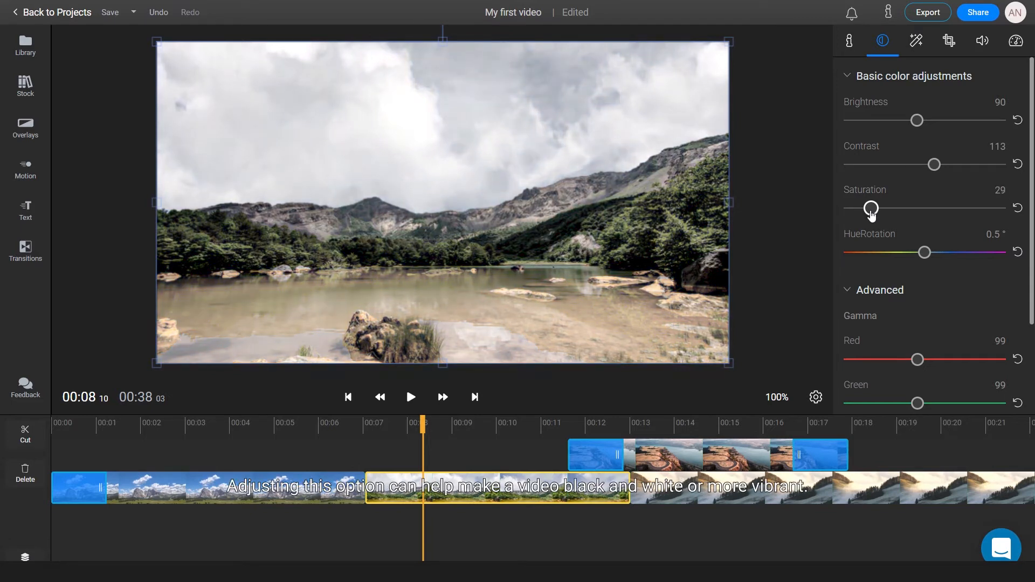
drag(872, 209, 957, 209)
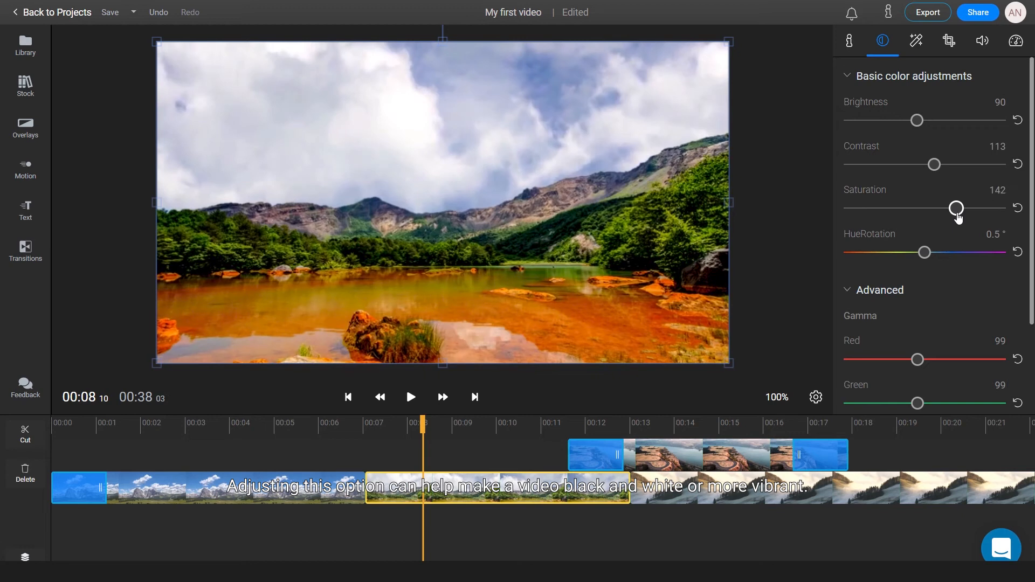
drag(957, 209, 961, 208)
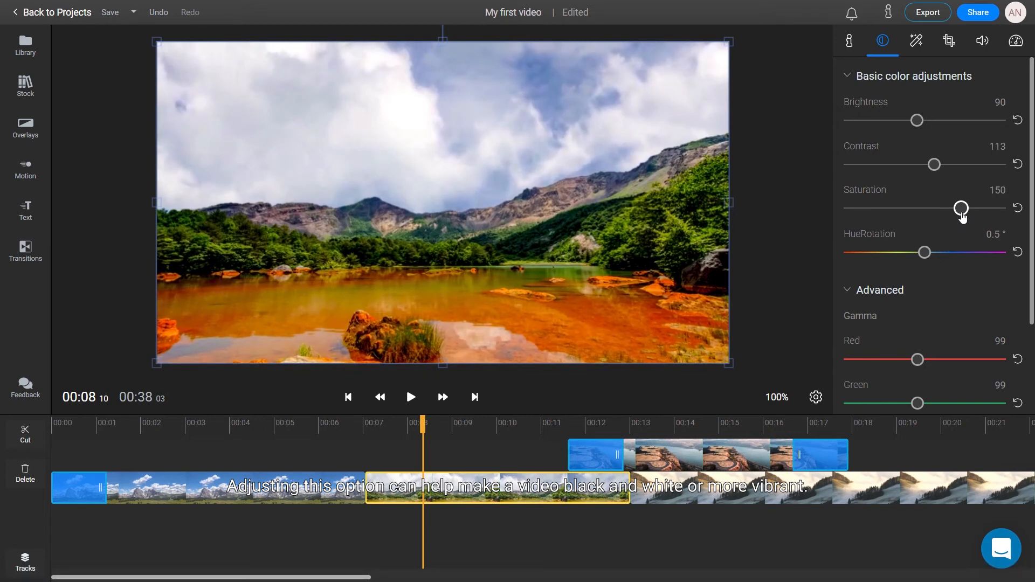
Ease Saturation to 120 and test HueRotation shifts, ending back near 0.5
drag(960, 208, 940, 208)
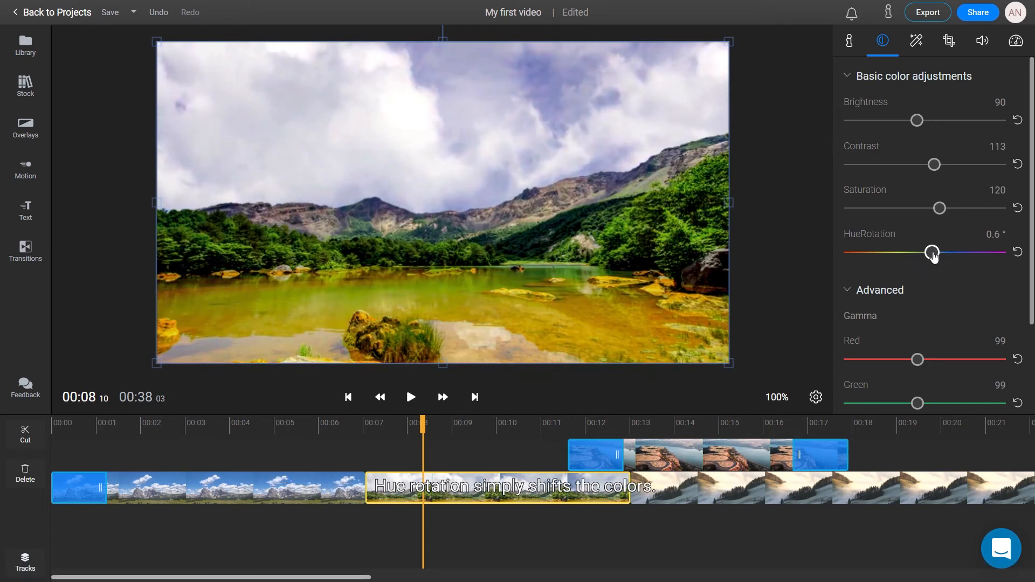
drag(933, 251, 904, 251)
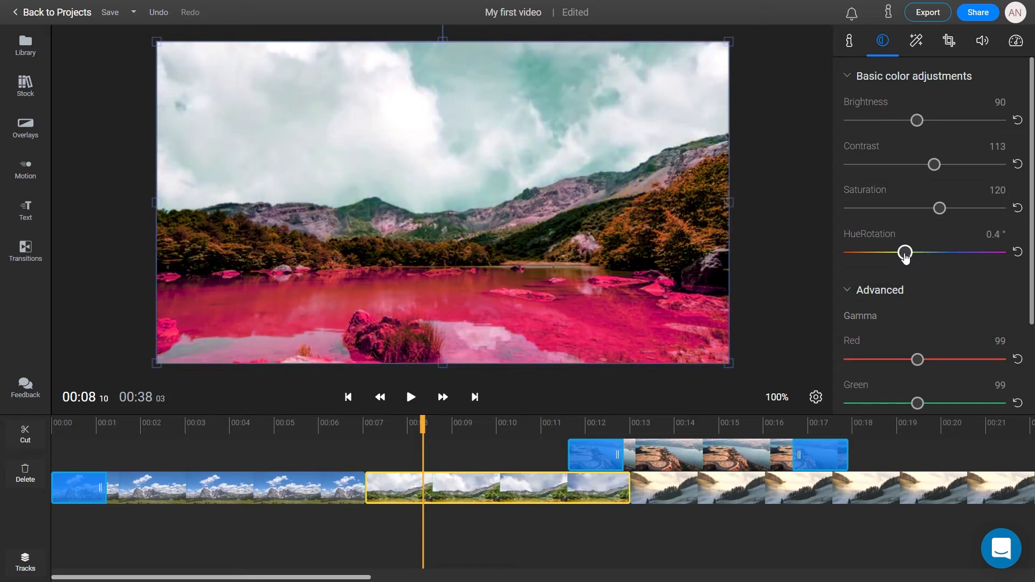
drag(905, 252, 937, 252)
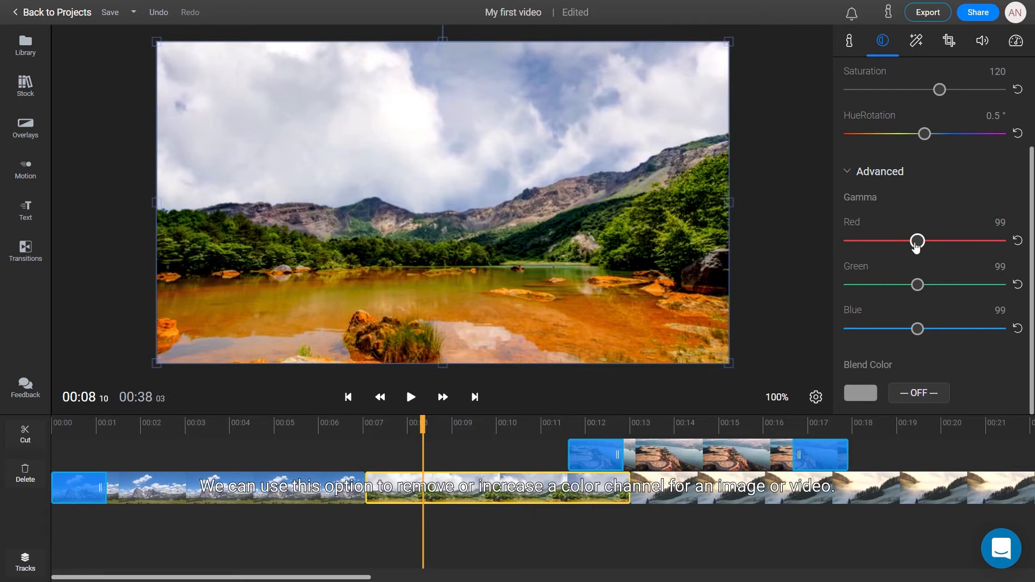
Set Gamma to red 72, green 80 and blue 103
drag(916, 241, 903, 241)
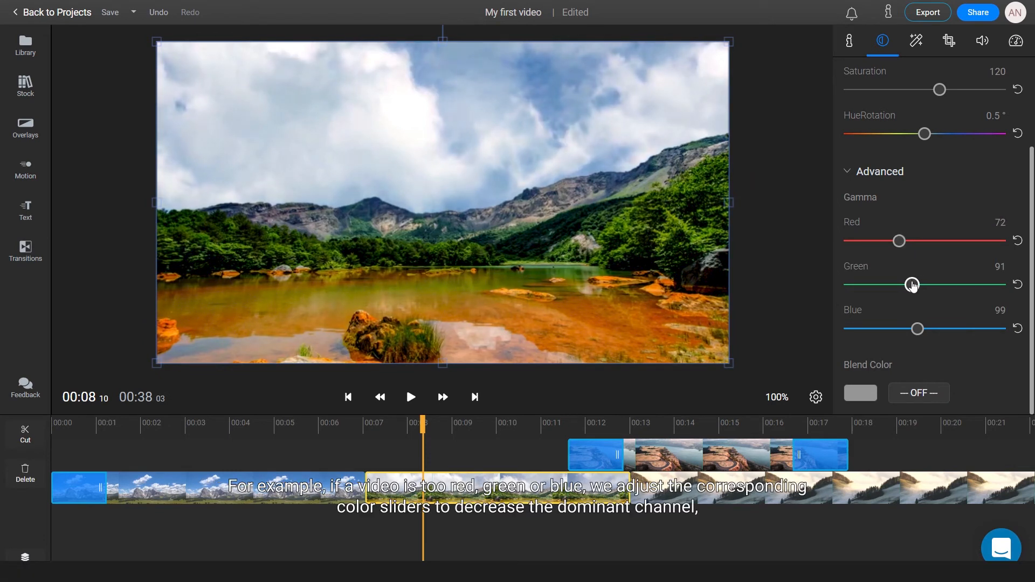
drag(912, 284, 905, 284)
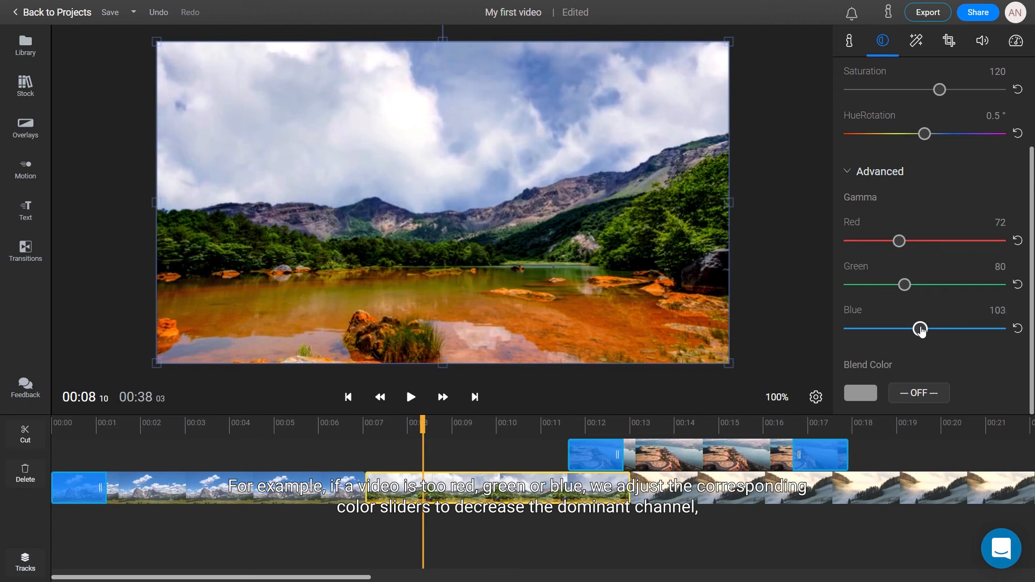
click(918, 393)
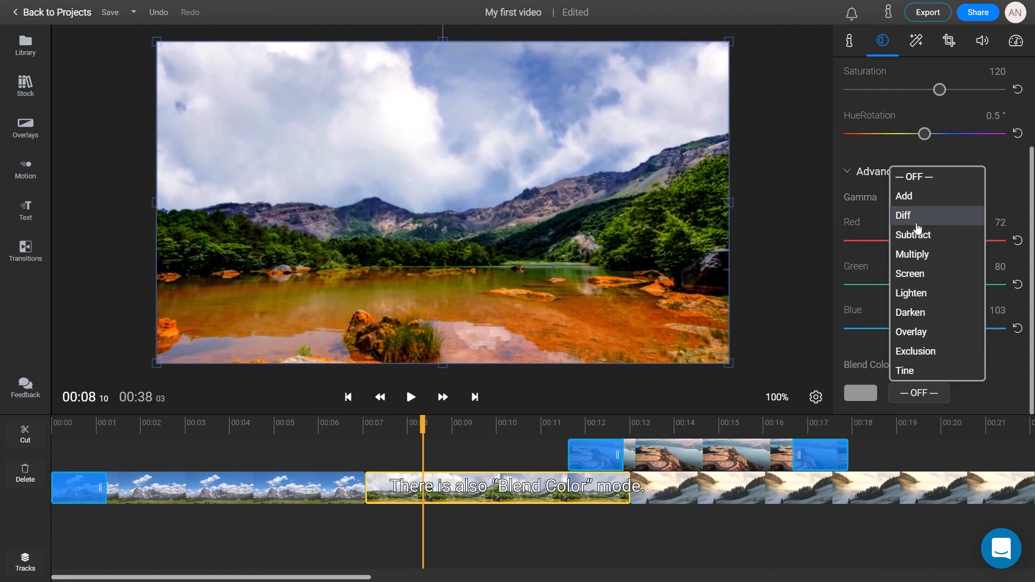
Apply a red #D0021B Blend Color in Subtract mode, tinting the scene teal-green
click(913, 234)
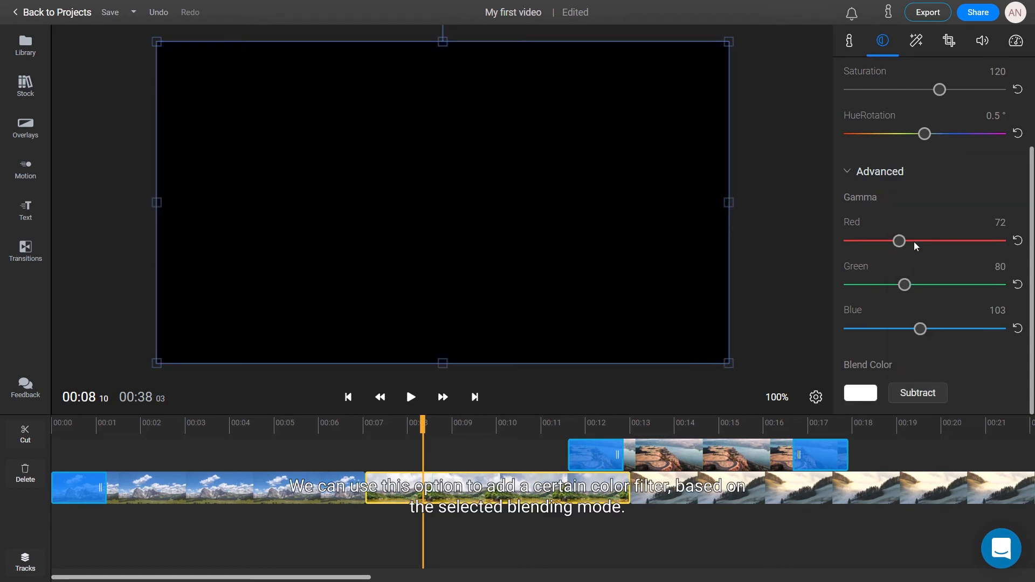
click(860, 392)
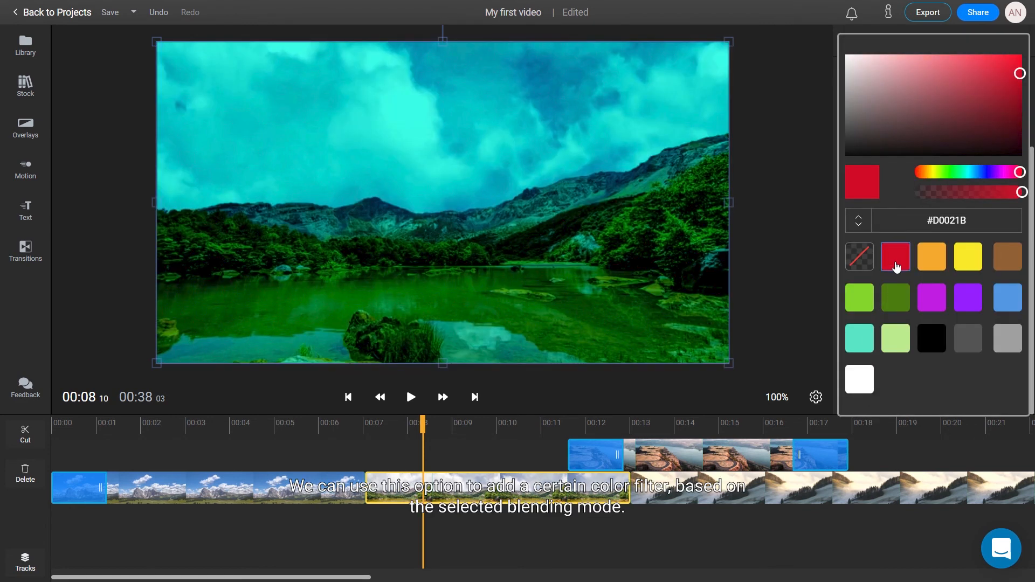